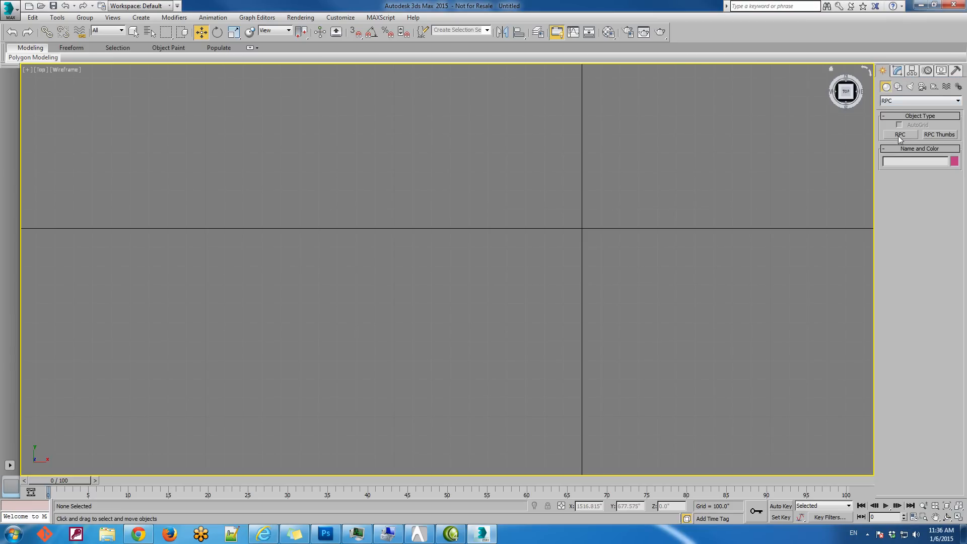
Start creating an RPC semi-truck from the Create panel's RPC geometry
click(900, 134)
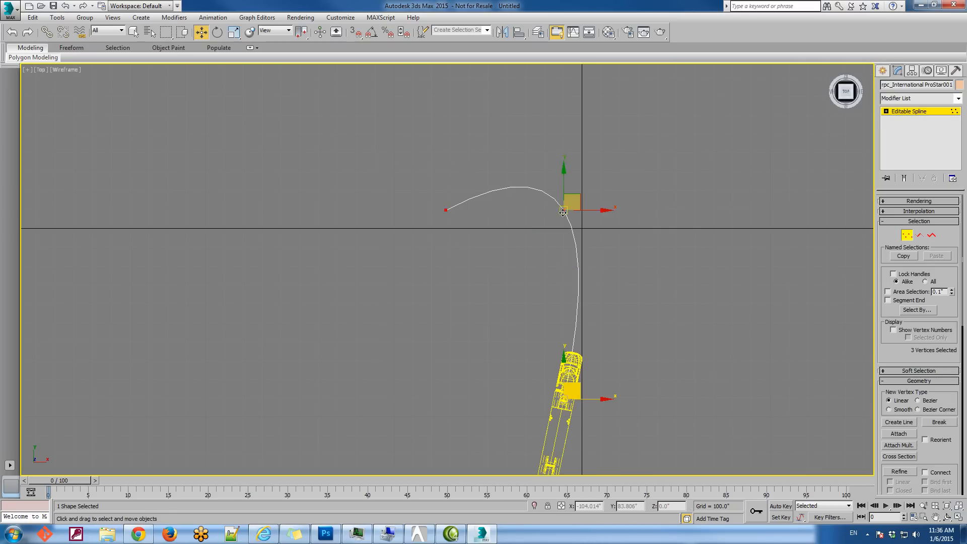
Scale the corner vertex handles and move vertices so the path runs straight then bends left
drag(561, 210, 580, 241)
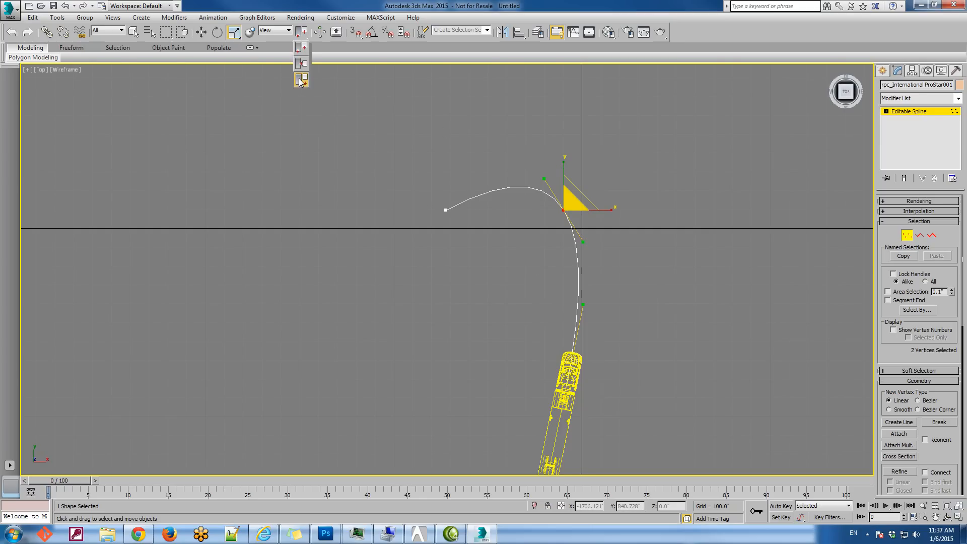
click(235, 31)
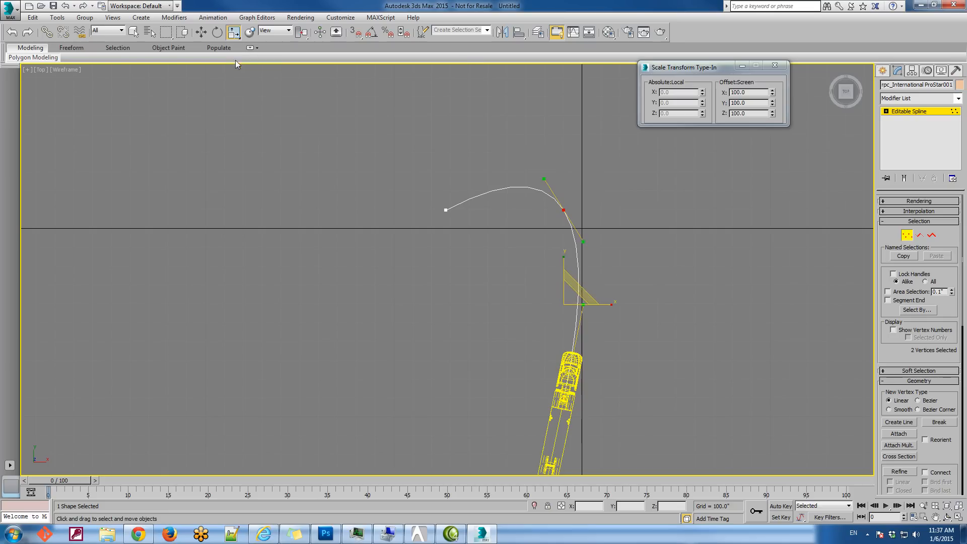
drag(682, 67, 223, 236)
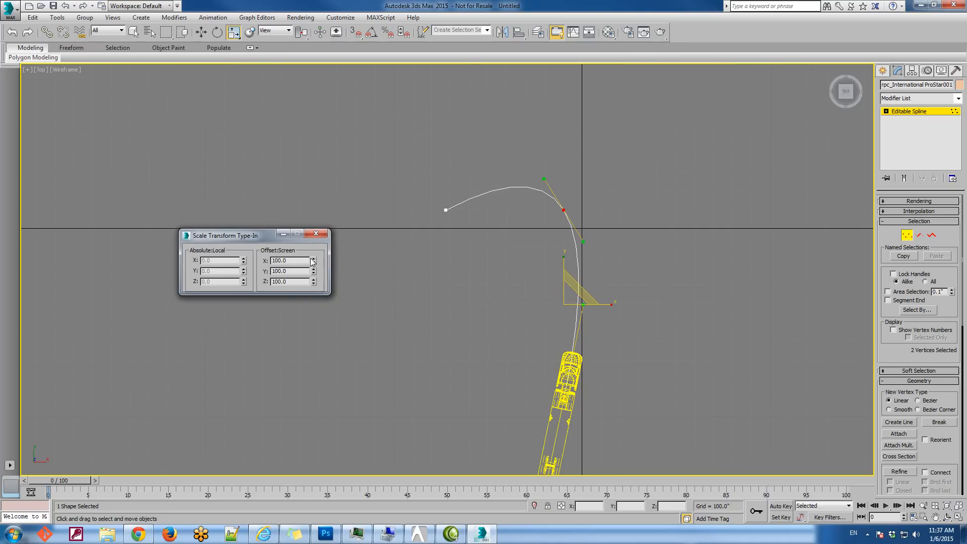
click(290, 260)
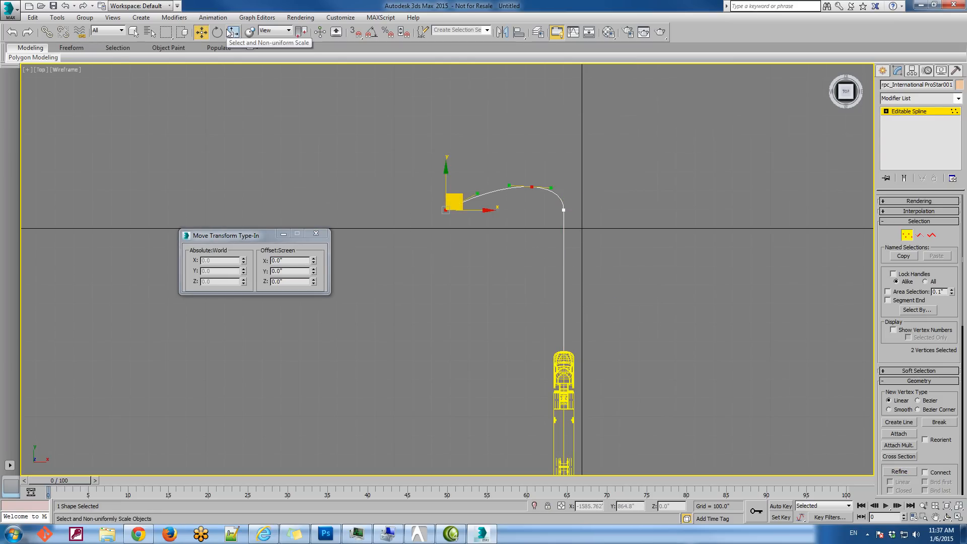
click(230, 30)
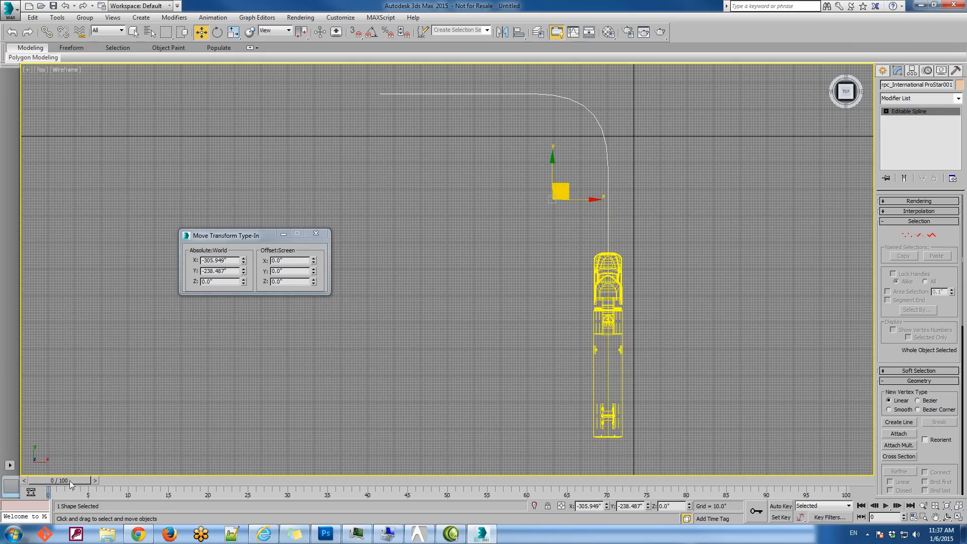
Scrub the time slider to watch the truck drive around the bend, then rewind to frame 0
drag(48, 492, 273, 491)
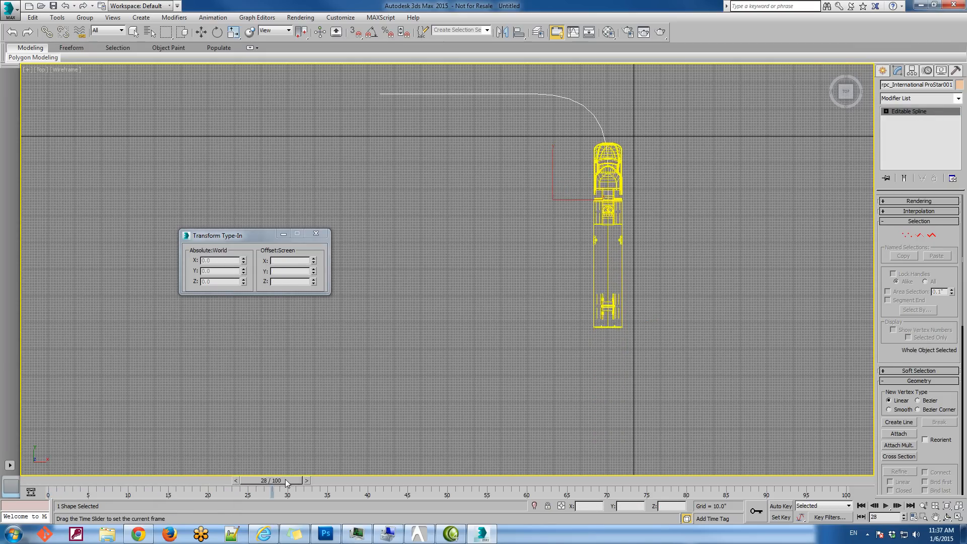
drag(273, 490, 623, 490)
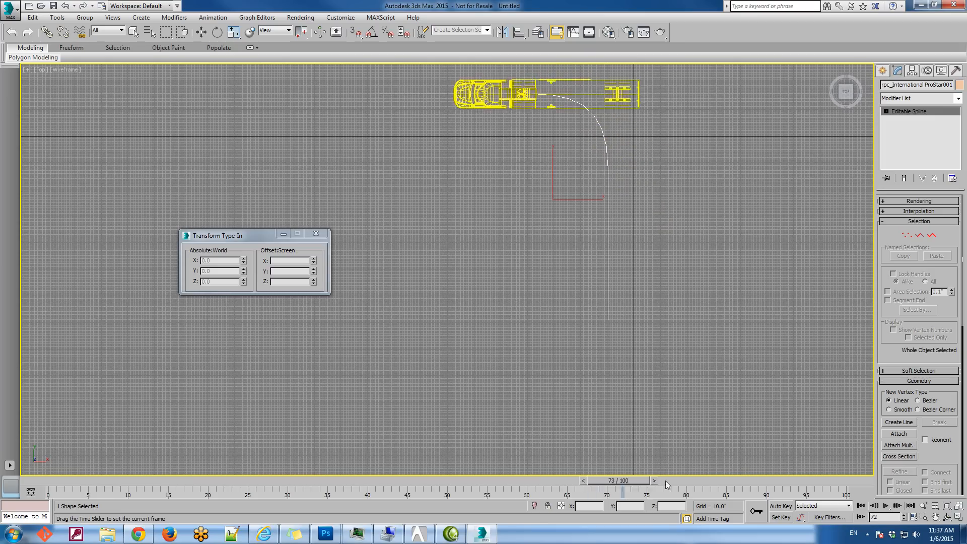
drag(624, 481, 158, 480)
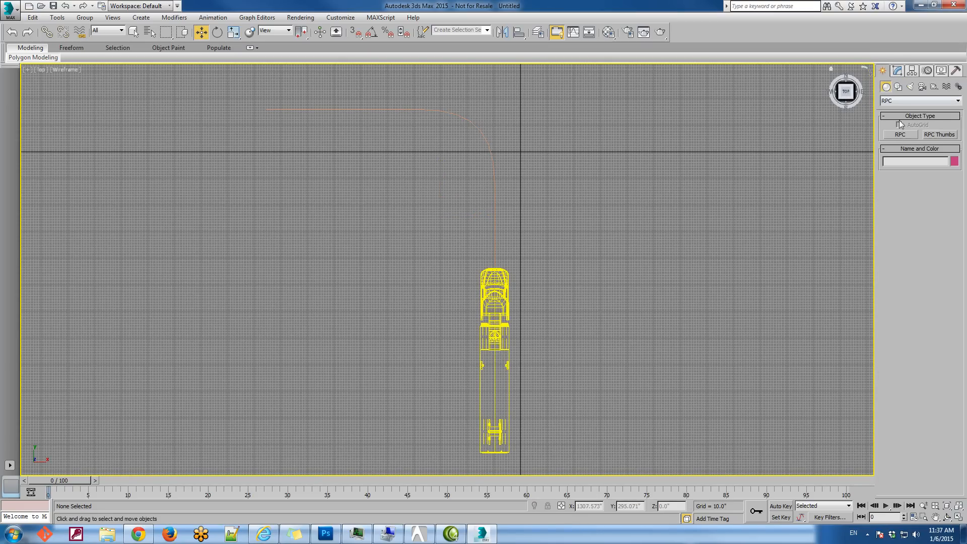
Place a second RPC truck, select it and bring up the Align options against the cab
click(899, 134)
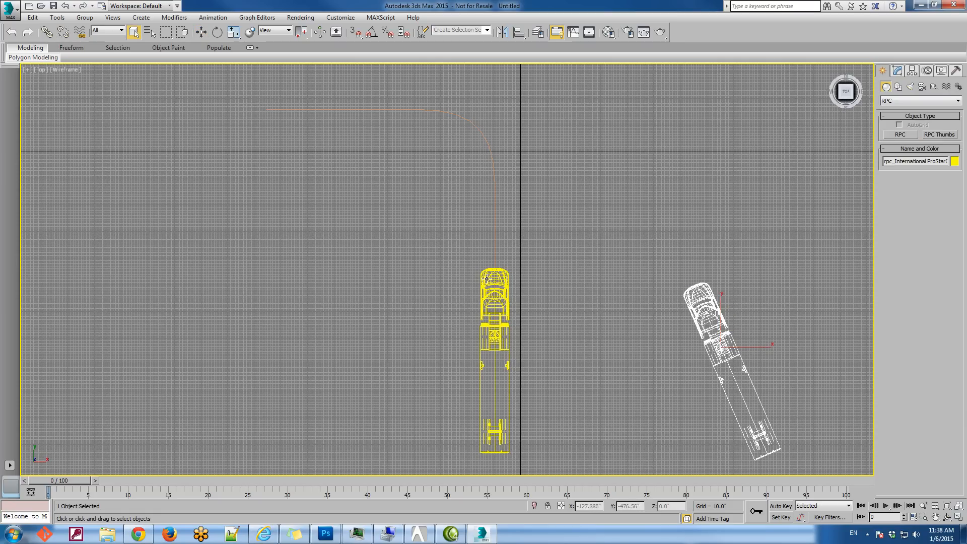
click(728, 339)
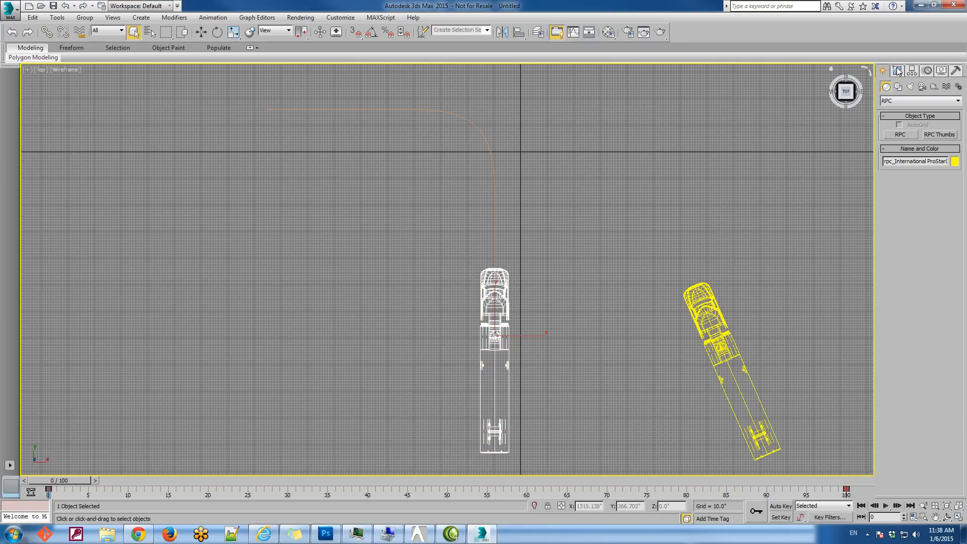
click(897, 71)
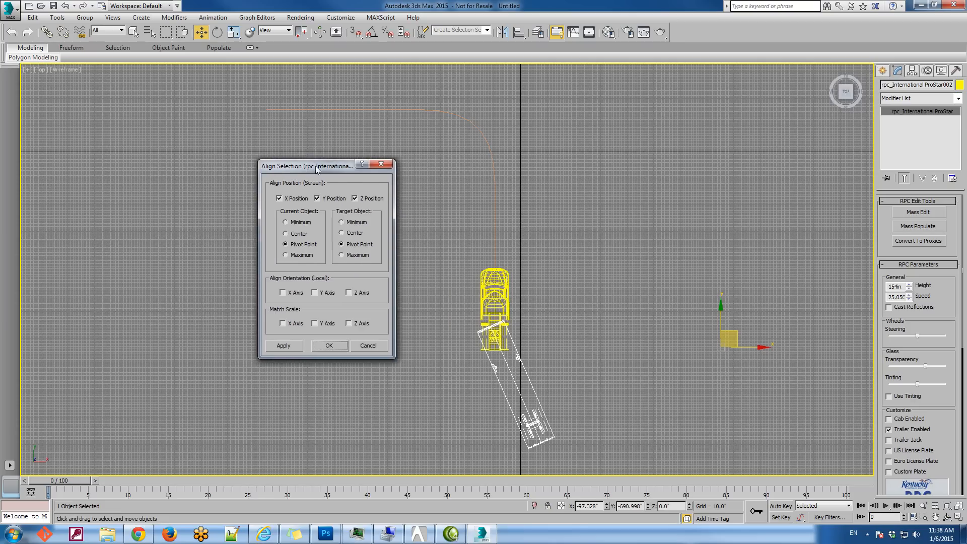
Align the trailer to the cab with X-axis orientation matched and confirm
drag(314, 165, 241, 162)
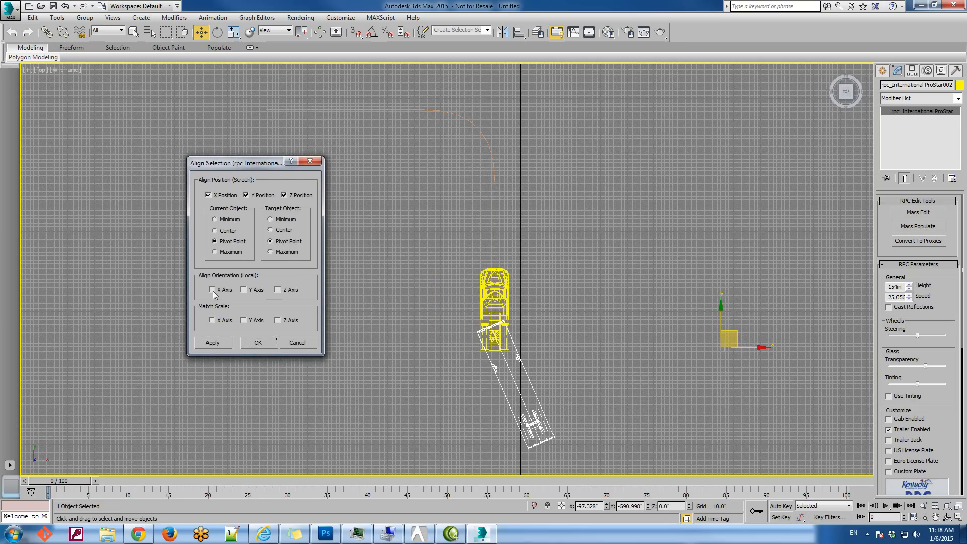
click(214, 290)
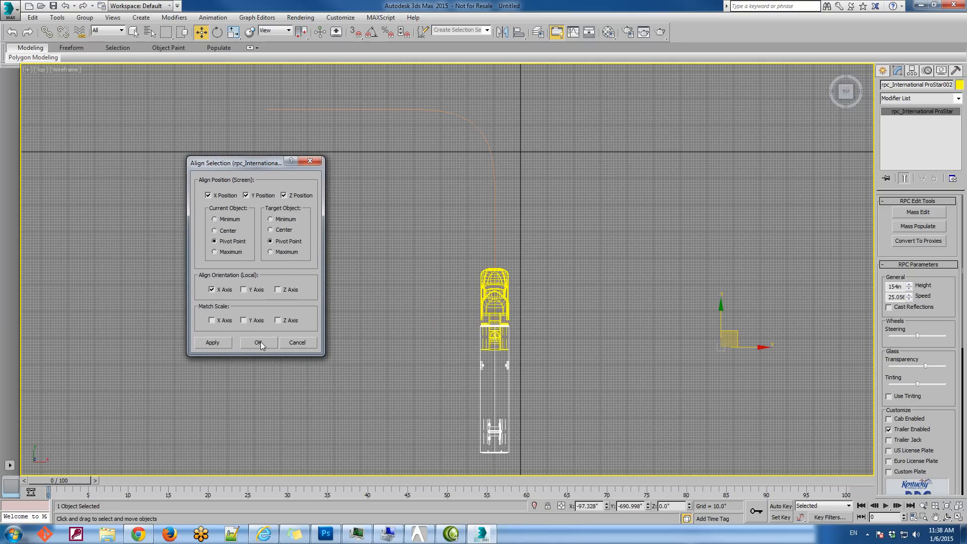
click(258, 343)
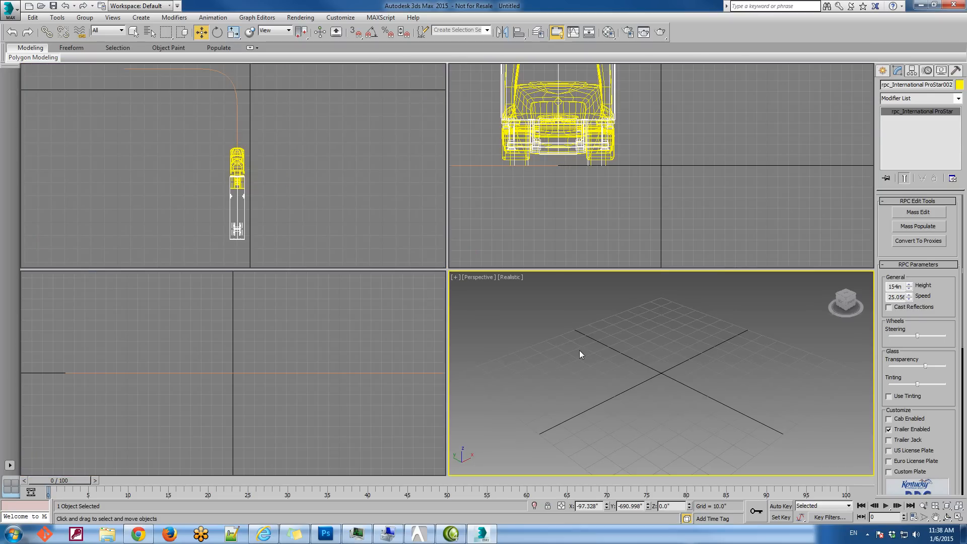
Link the trailer to the cab and show its Link Info inheritance settings in top view
key(Alt+w)
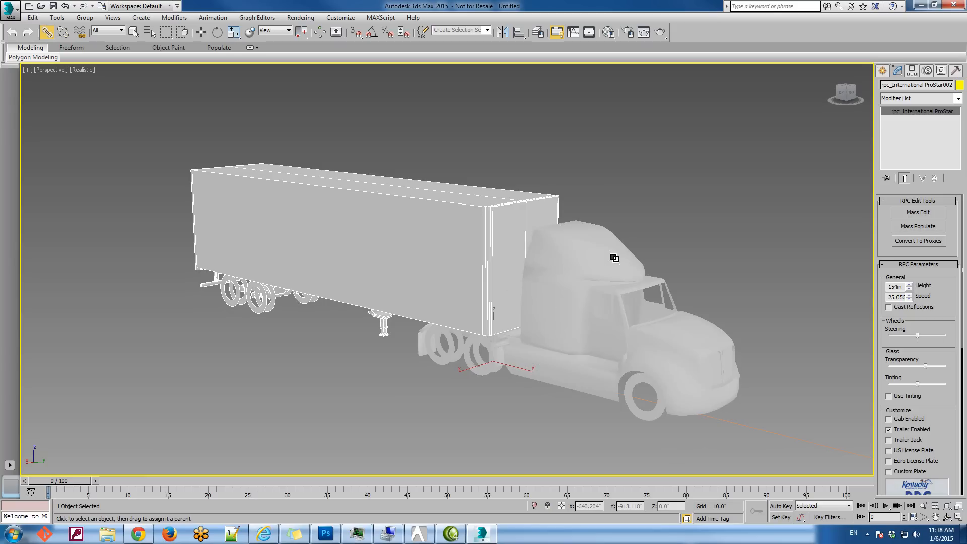
click(135, 31)
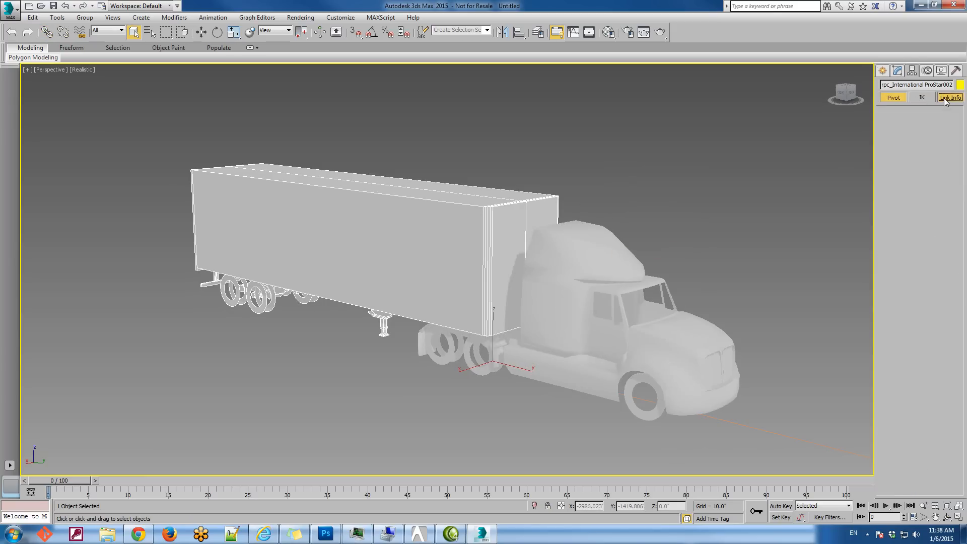
click(950, 97)
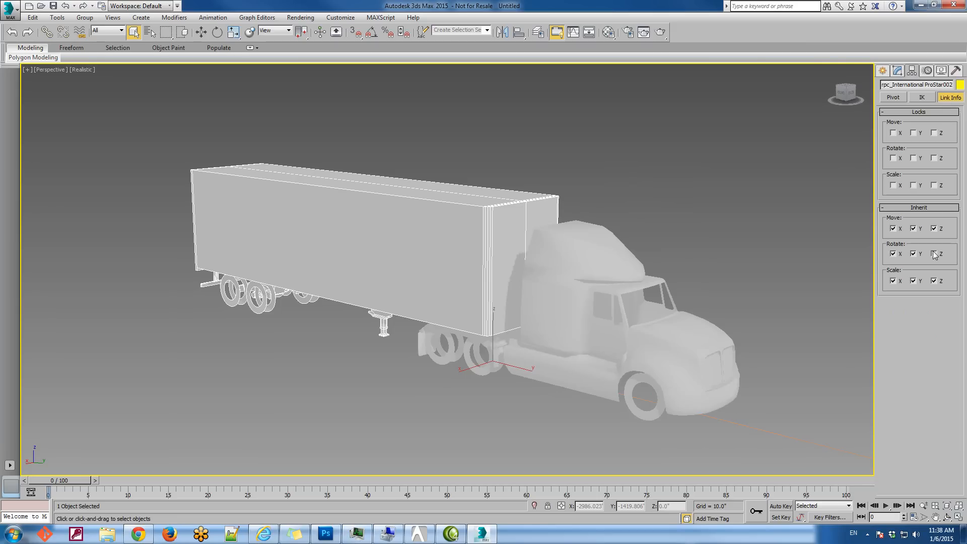
key(alt+w)
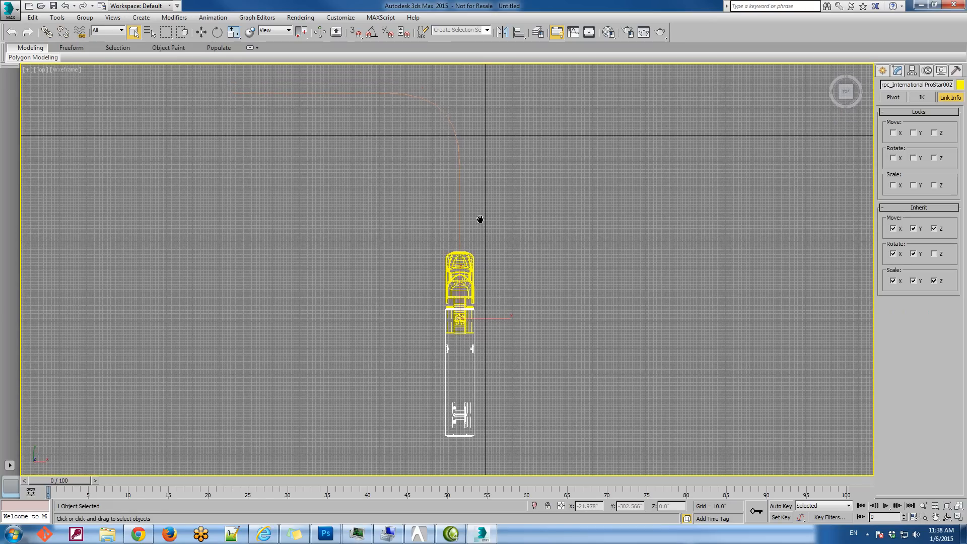
drag(480, 219, 286, 418)
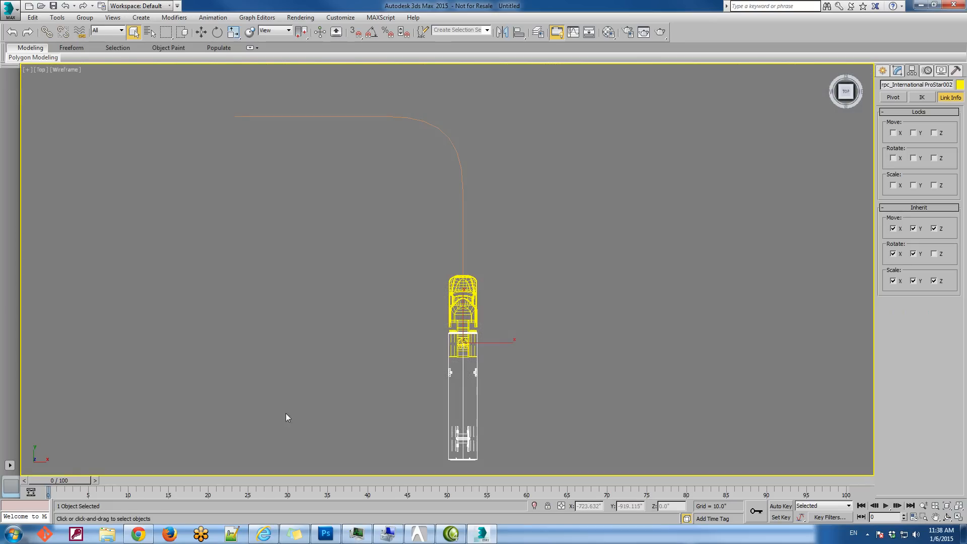
drag(48, 492, 240, 492)
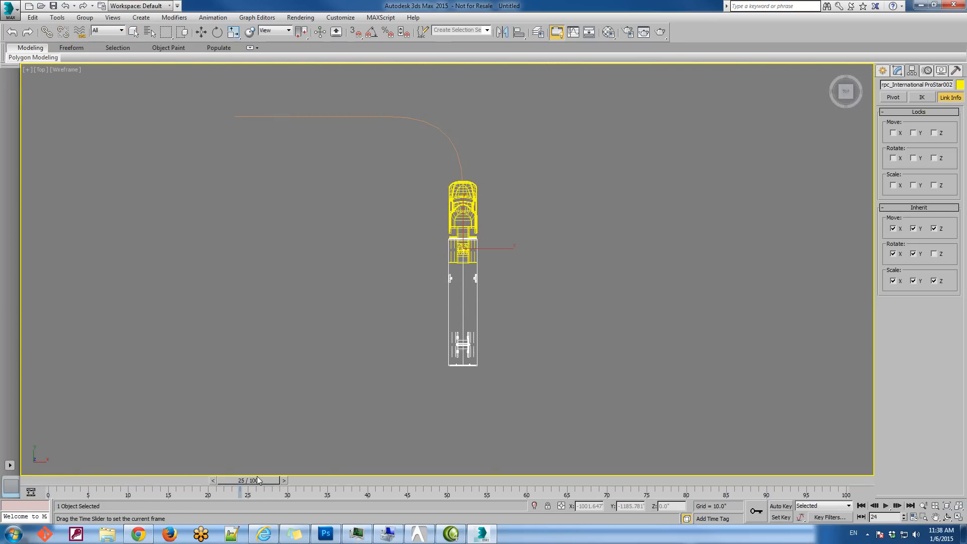
drag(239, 490, 665, 490)
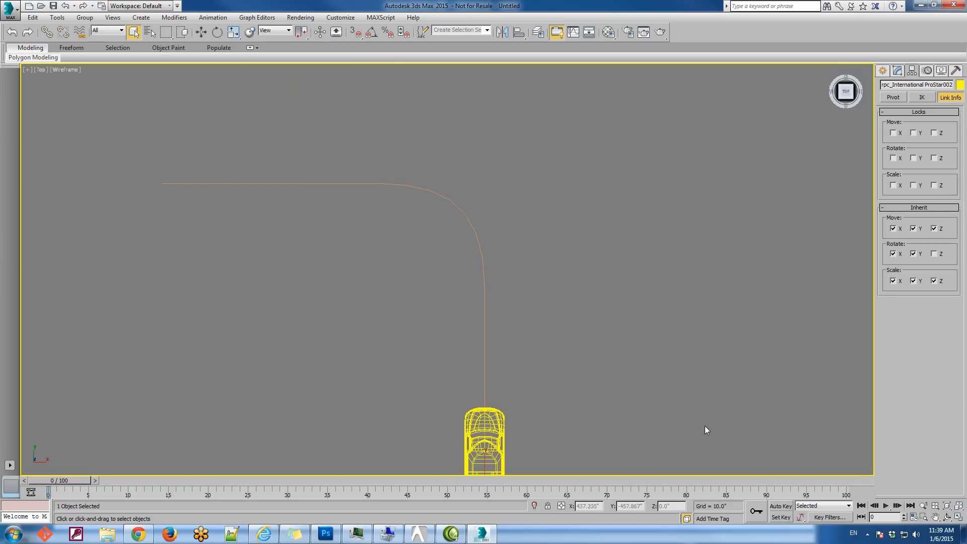
Turn on Auto Key and scrub through the start and end of the turn
click(780, 517)
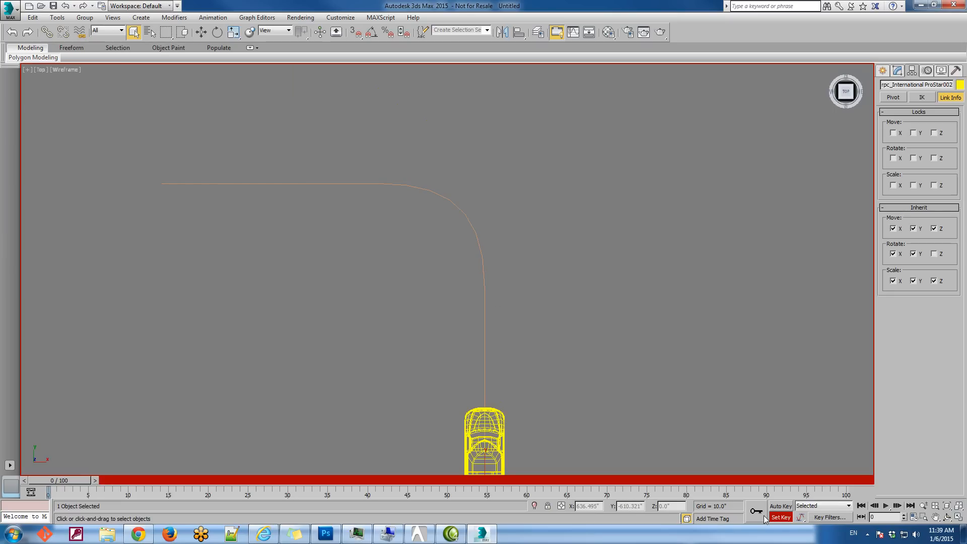
drag(49, 481, 118, 480)
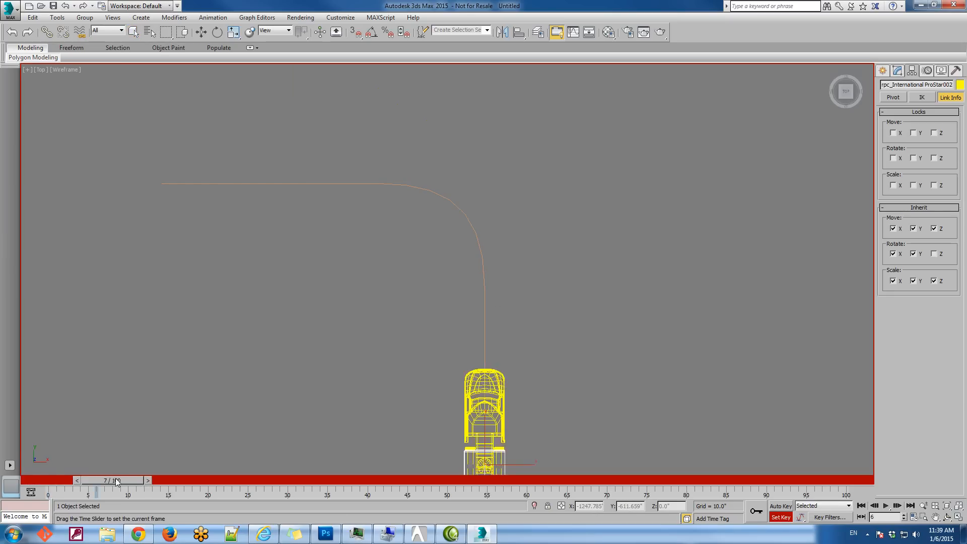
drag(114, 480, 367, 480)
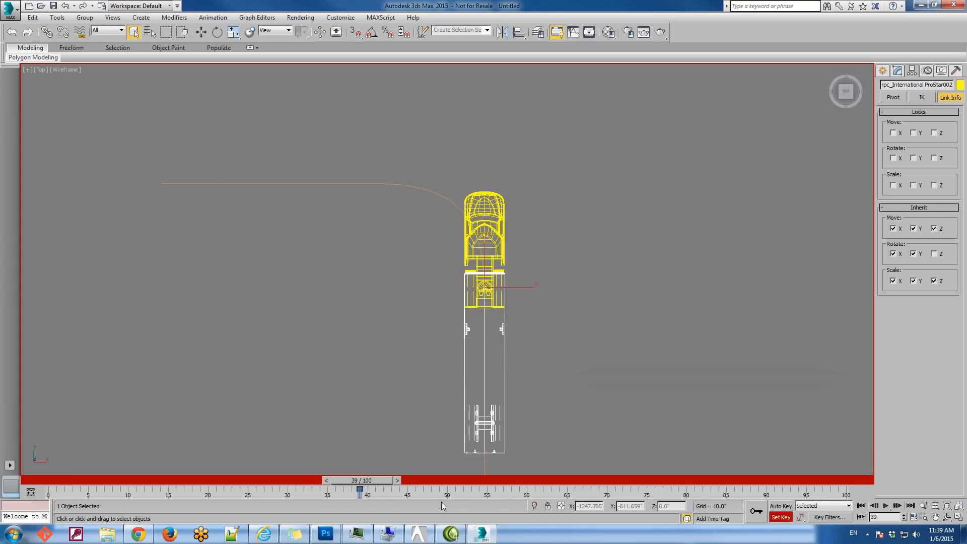
drag(360, 490, 604, 483)
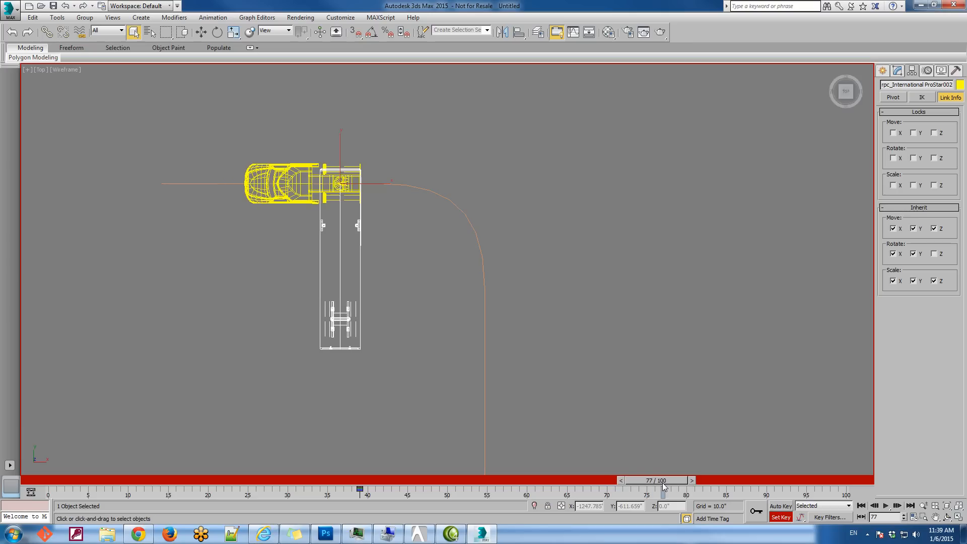
Rotate the trailer to swing straight behind the cab, keying it at the end and middle of the turn
click(217, 31)
text(90)
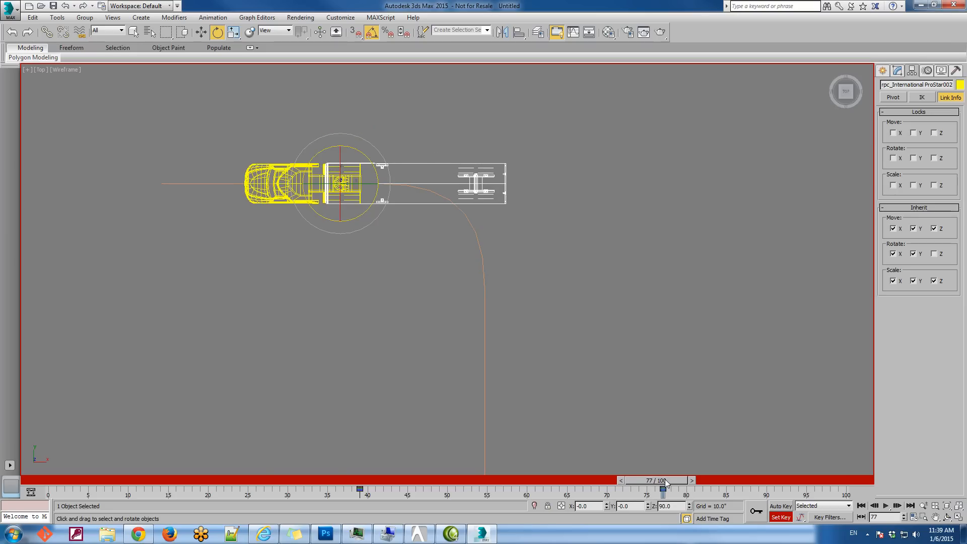
drag(665, 489, 472, 490)
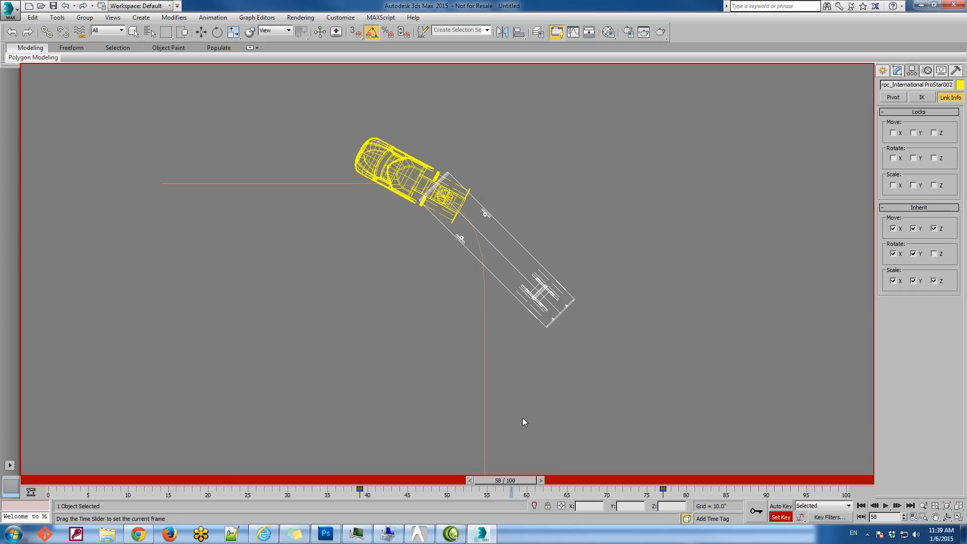
click(216, 31)
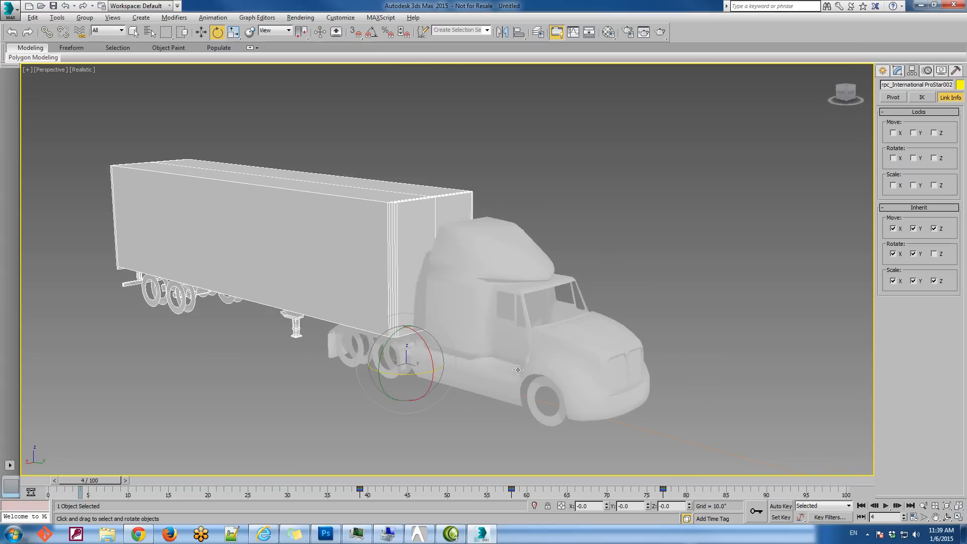
scroll(down, 3)
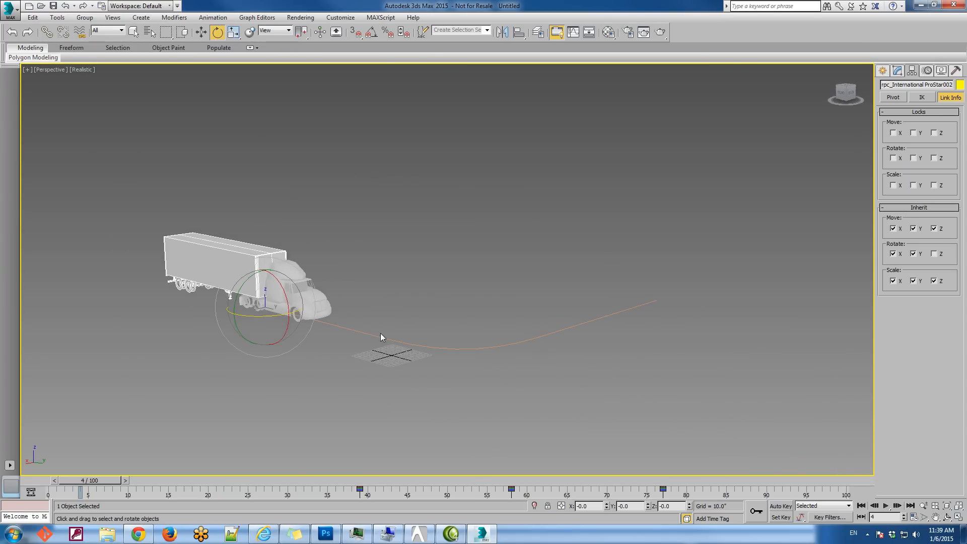
drag(80, 489, 185, 489)
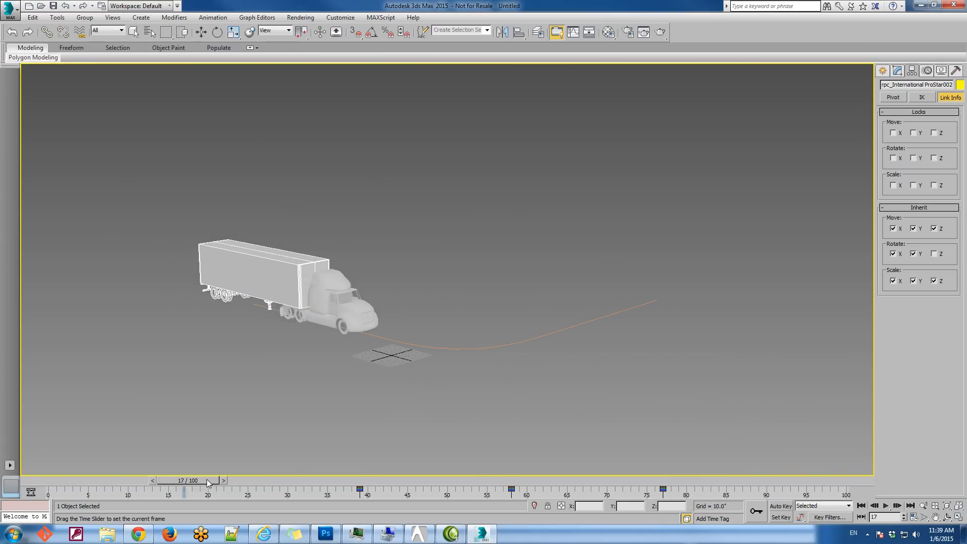